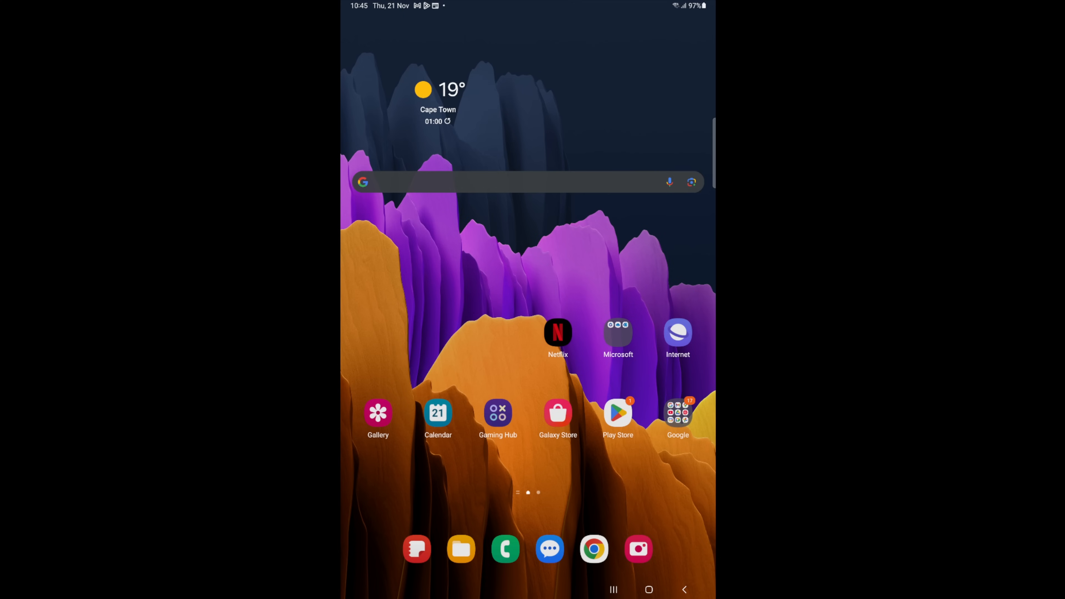
Search the Play Store for 'xiaomi' to find the Xiaomi Home app
left_click(617, 412)
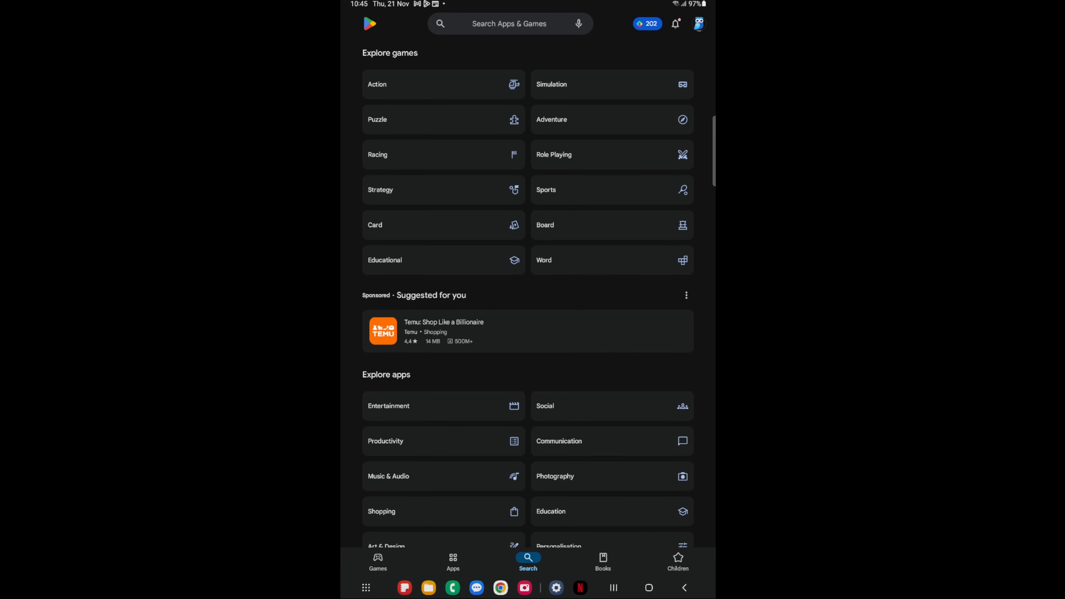
left_click(508, 24)
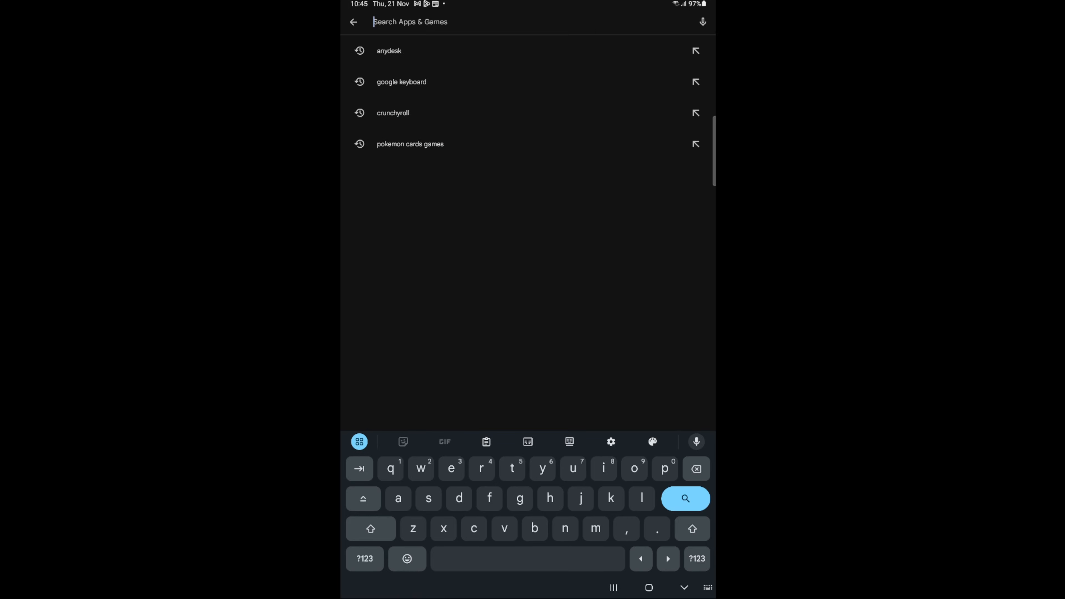
type("xiaomi")
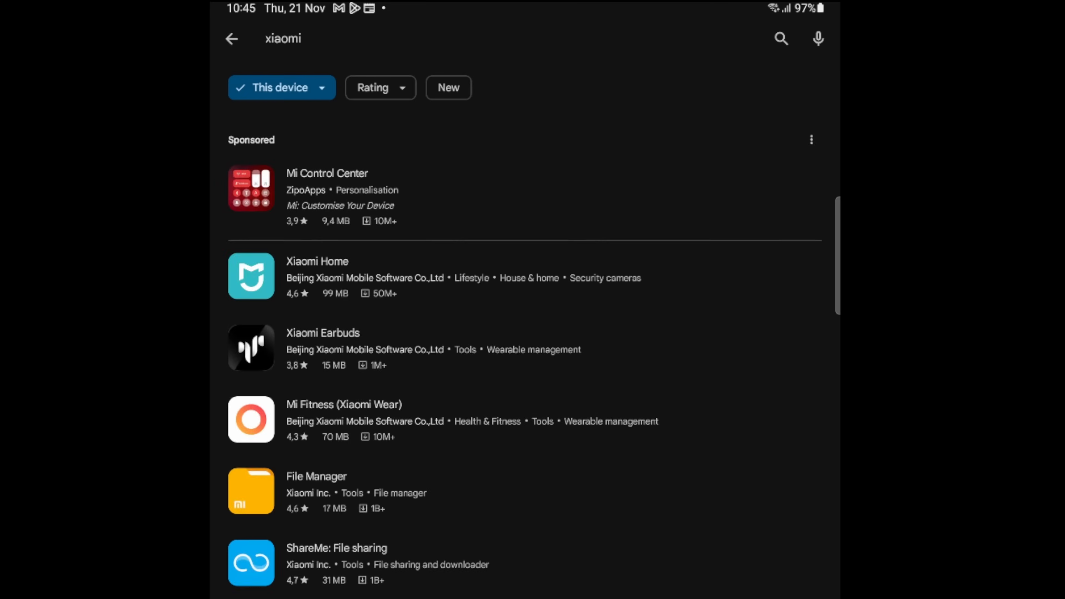
scroll("down", 3)
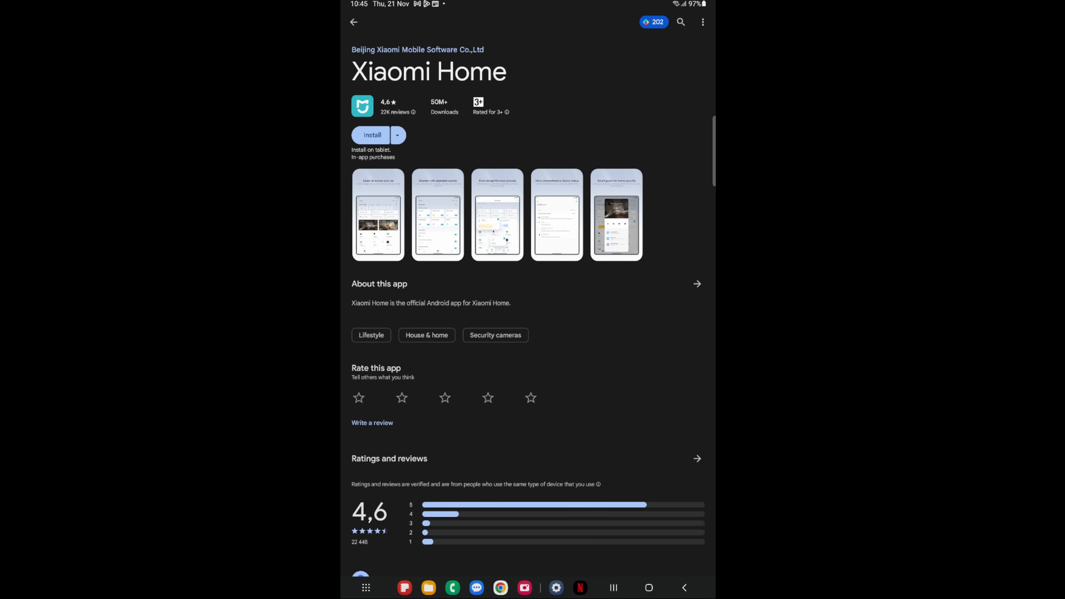
Install Xiaomi Home and launch it to its Xiaomi Account sign-in screen
left_click(372, 134)
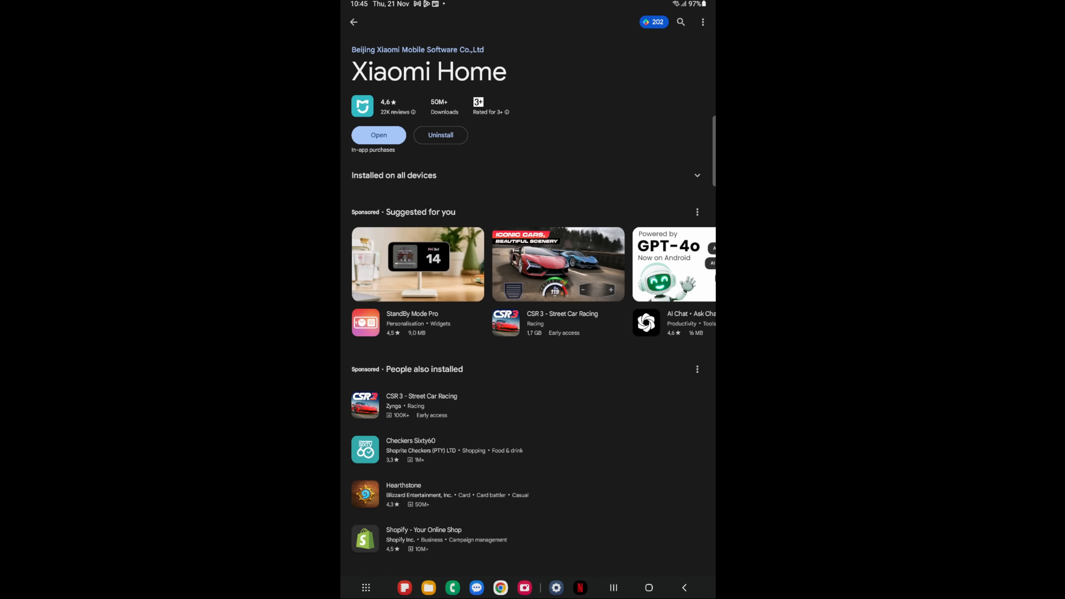
left_click(379, 134)
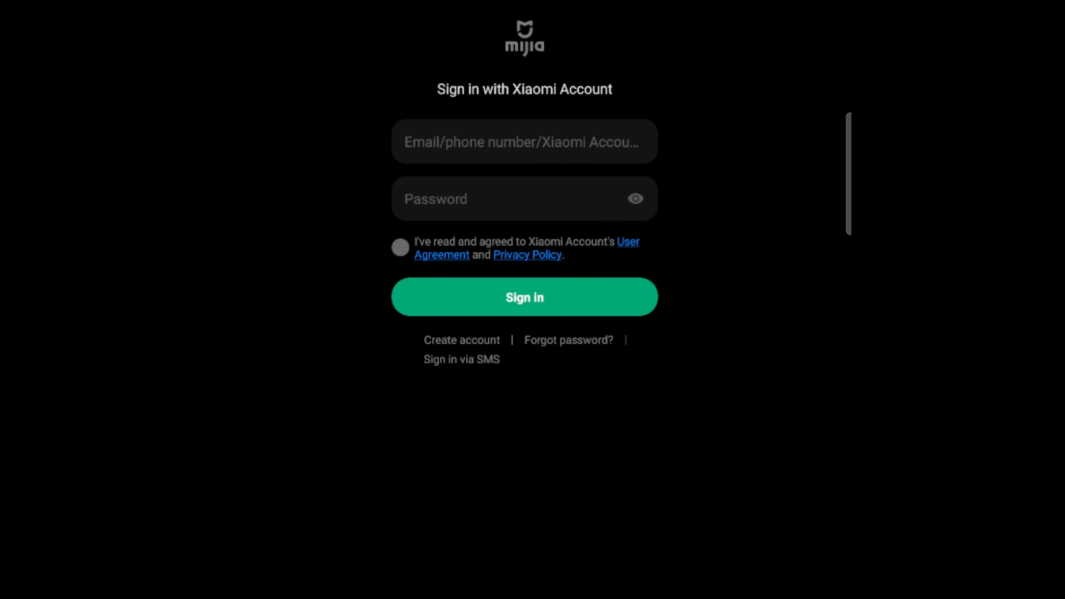
Attempt creating a Xiaomi account with email and password, then fall back to signing in since the email is taken
left_click(461, 340)
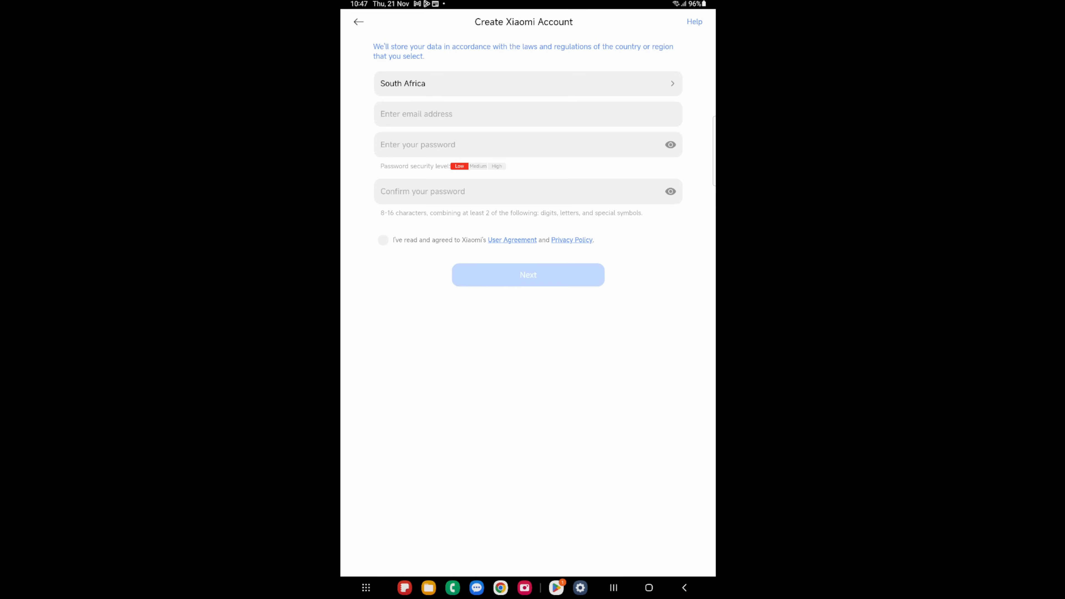
left_click(527, 113)
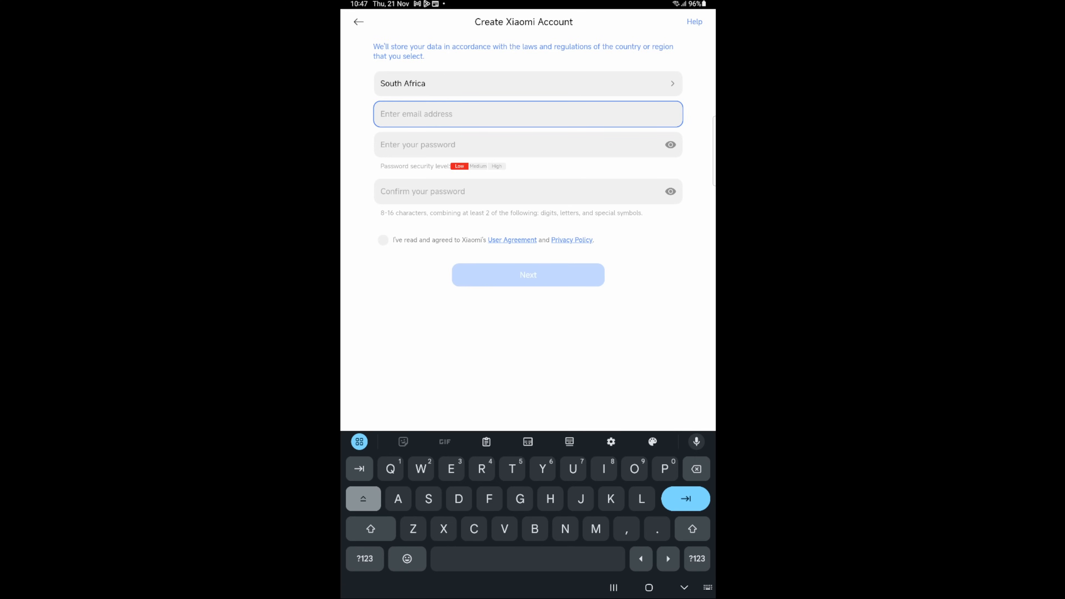
left_click(383, 240)
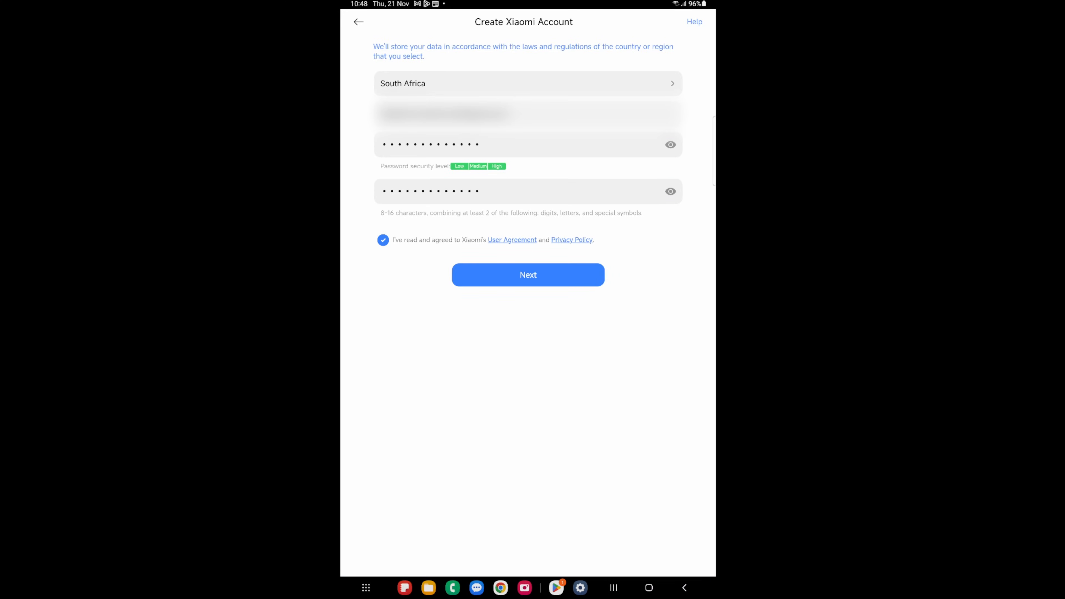
left_click(527, 274)
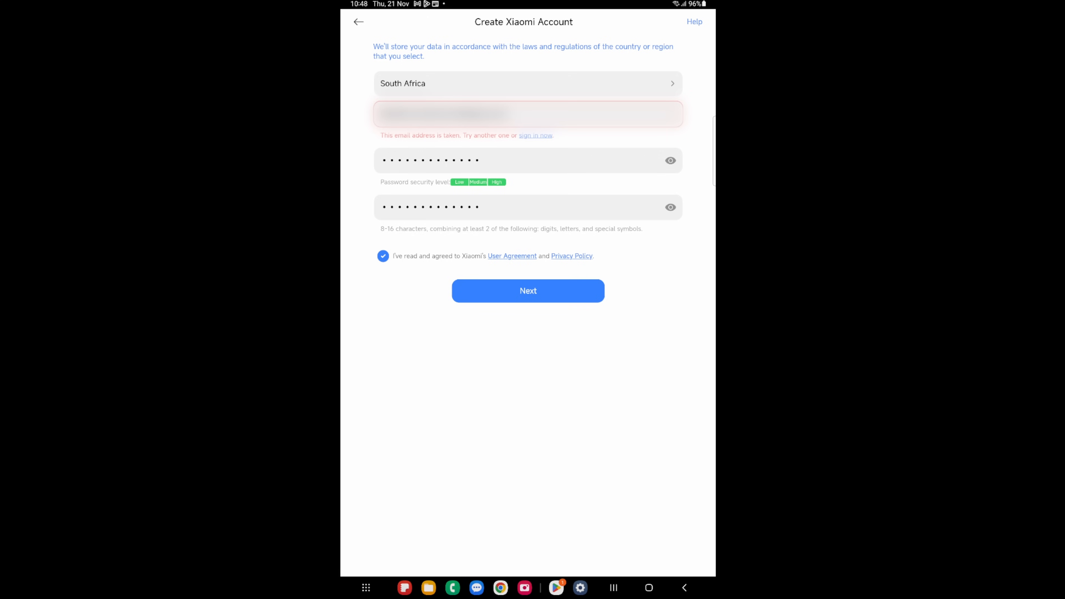
left_click(535, 135)
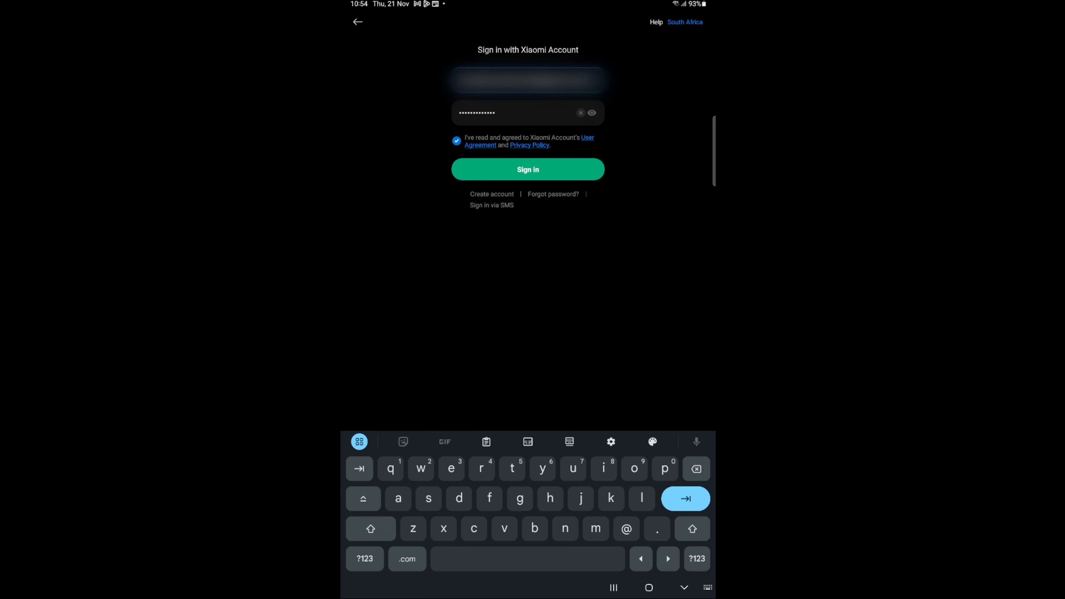
Sign in with the filled credentials and reach the empty Studio smart-home dashboard
left_click(527, 169)
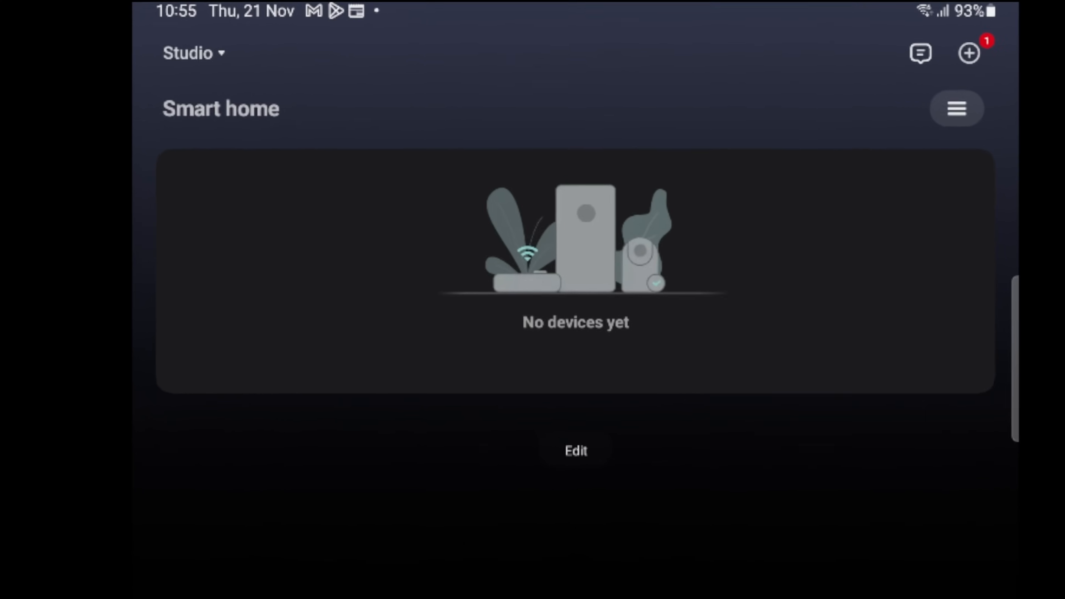
From the Studio home list, start a new home and begin naming it Lounge
left_click(193, 54)
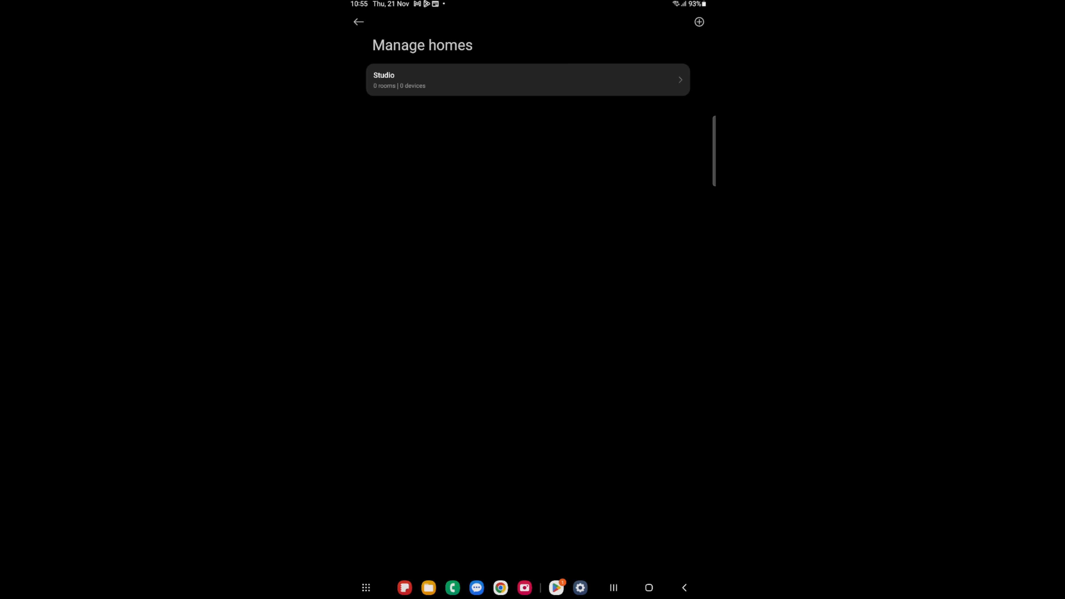
left_click(699, 21)
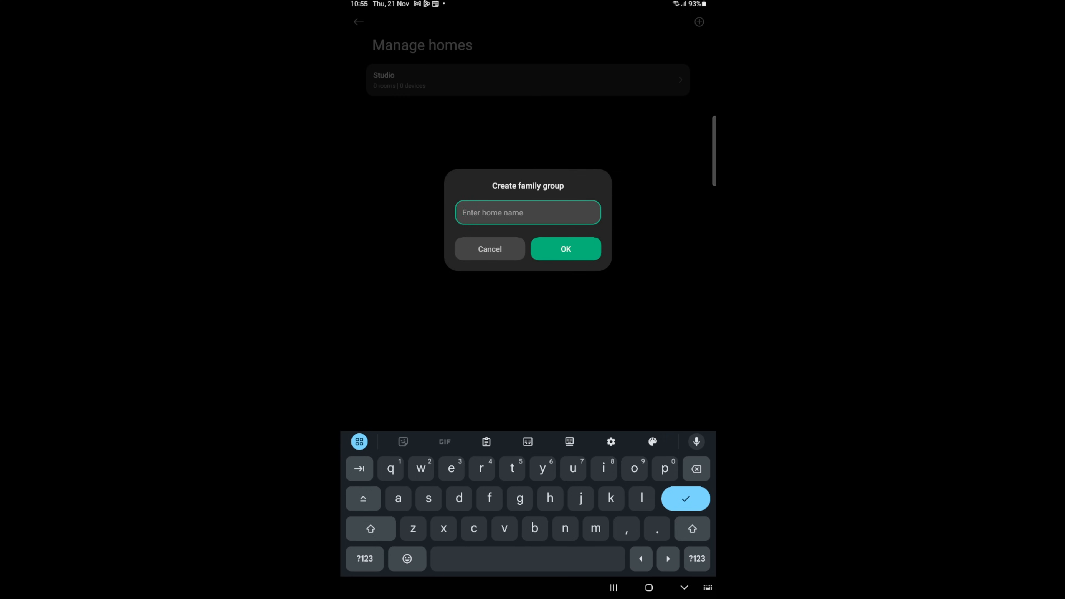
left_click(489, 248)
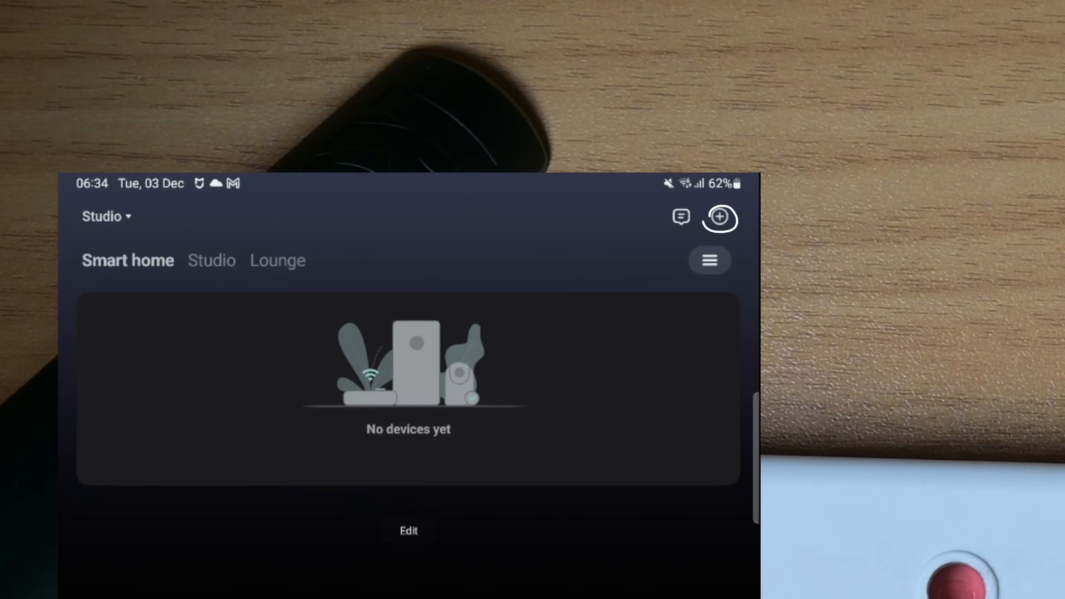
Start adding a new device to the Studio home for the range extender
left_click(720, 218)
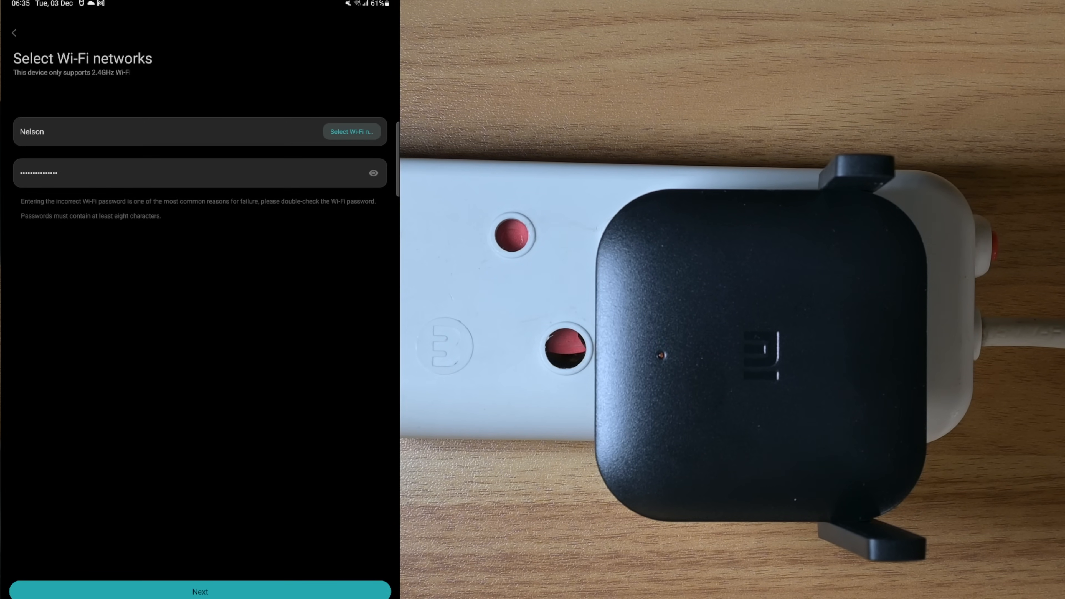
Confirm the 2.4GHz network, allow connecting via the extender's temporary network, and finish at 100%
left_click(199, 592)
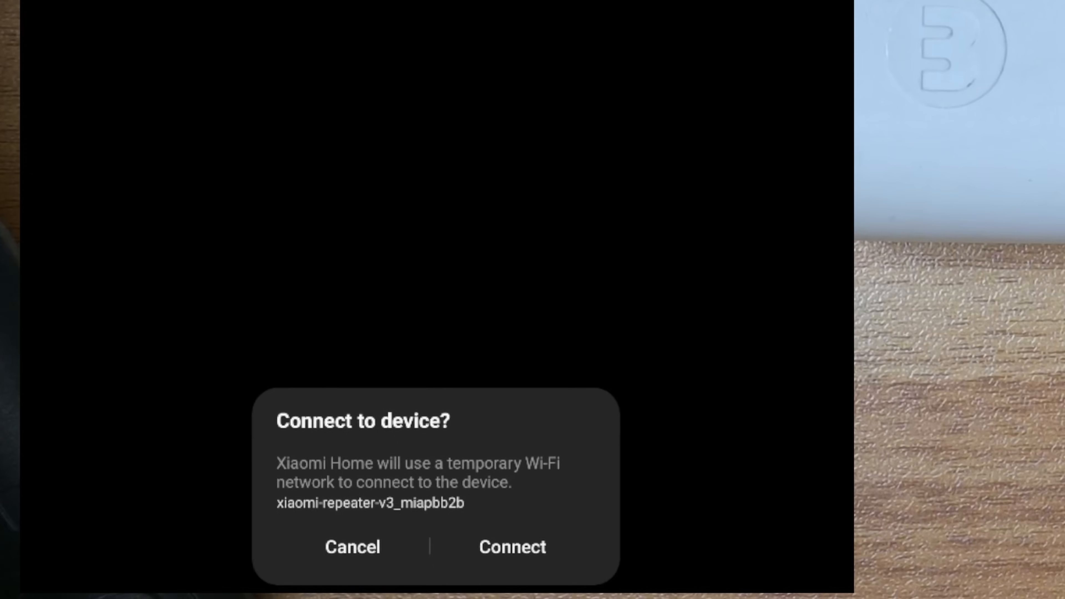
left_click(512, 547)
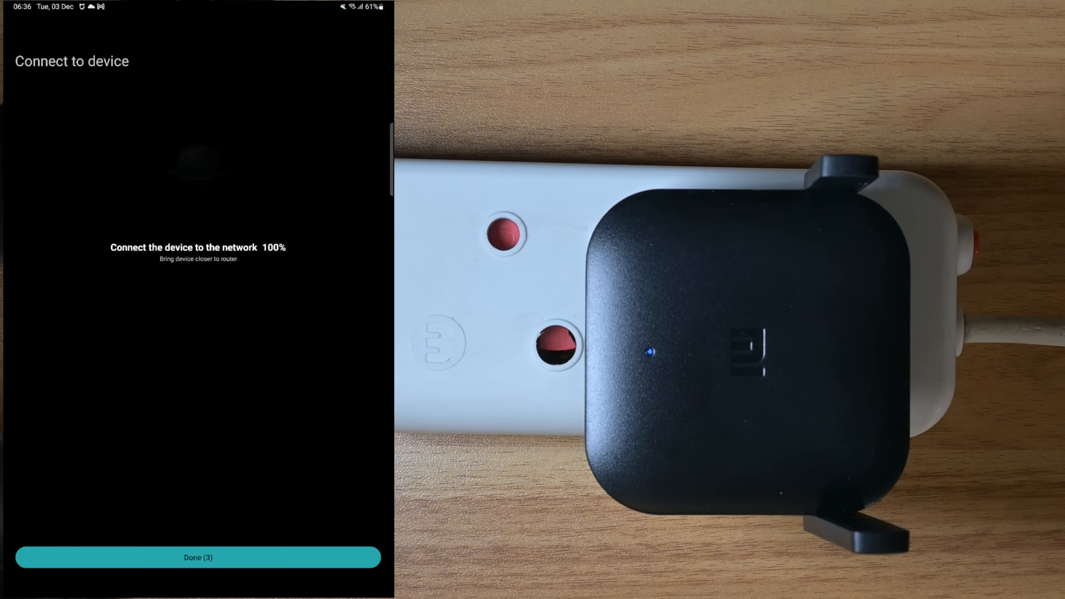
left_click(198, 557)
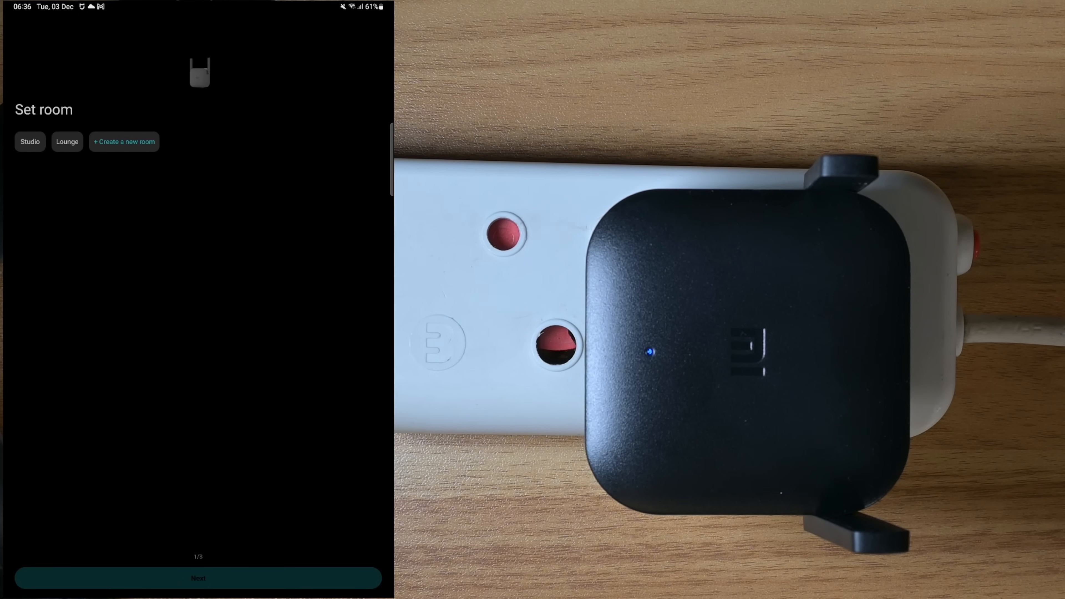
Assign the extender to Studio and name it 'Mi Wi-Fi Range Extender Pro Studio'
left_click(197, 578)
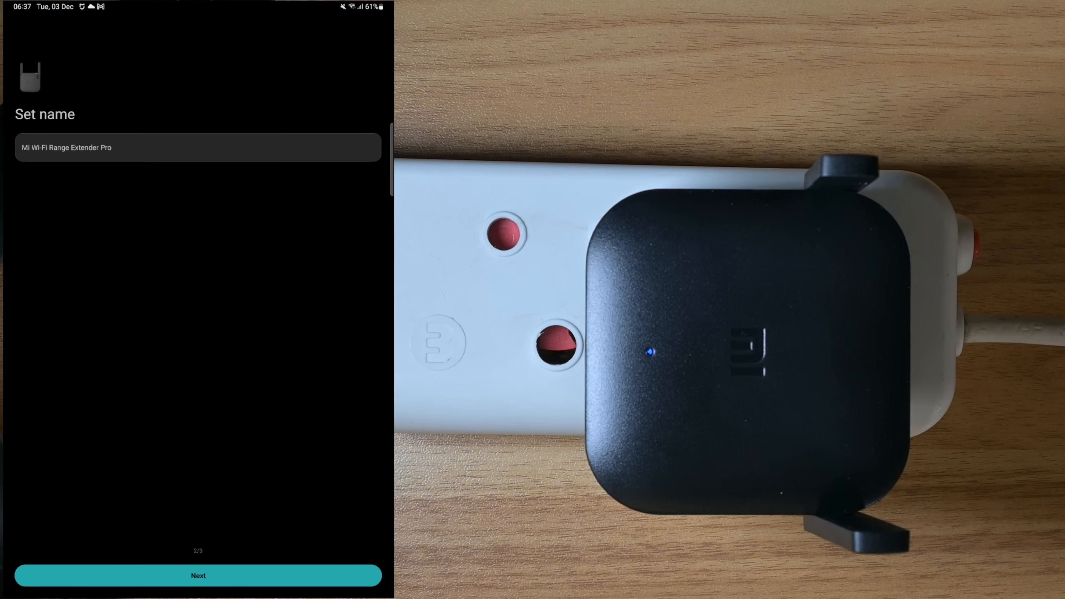
left_click(197, 147)
type(" Studio")
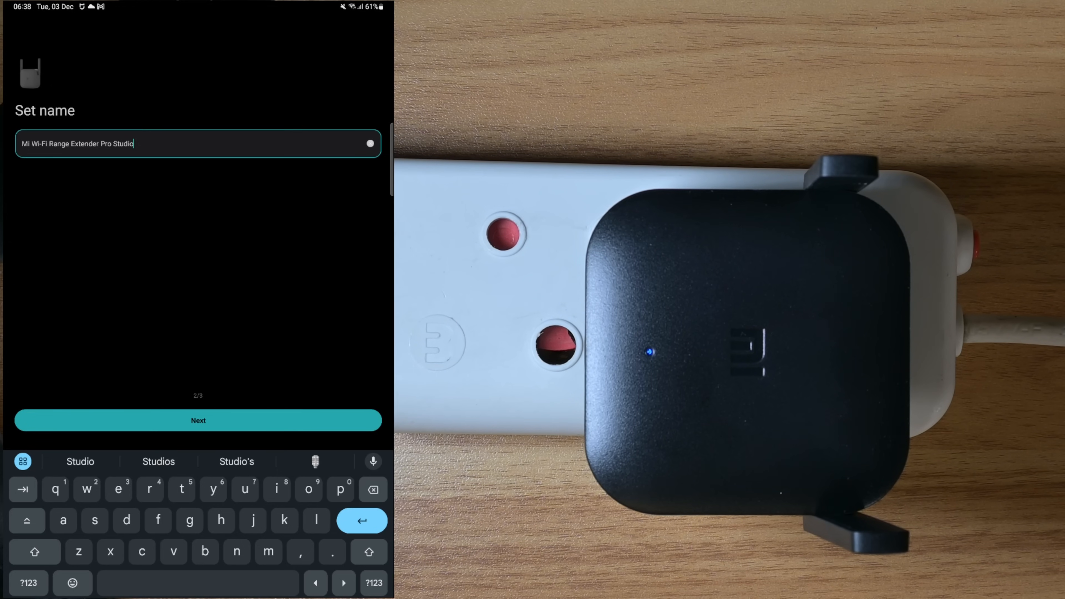
left_click(198, 419)
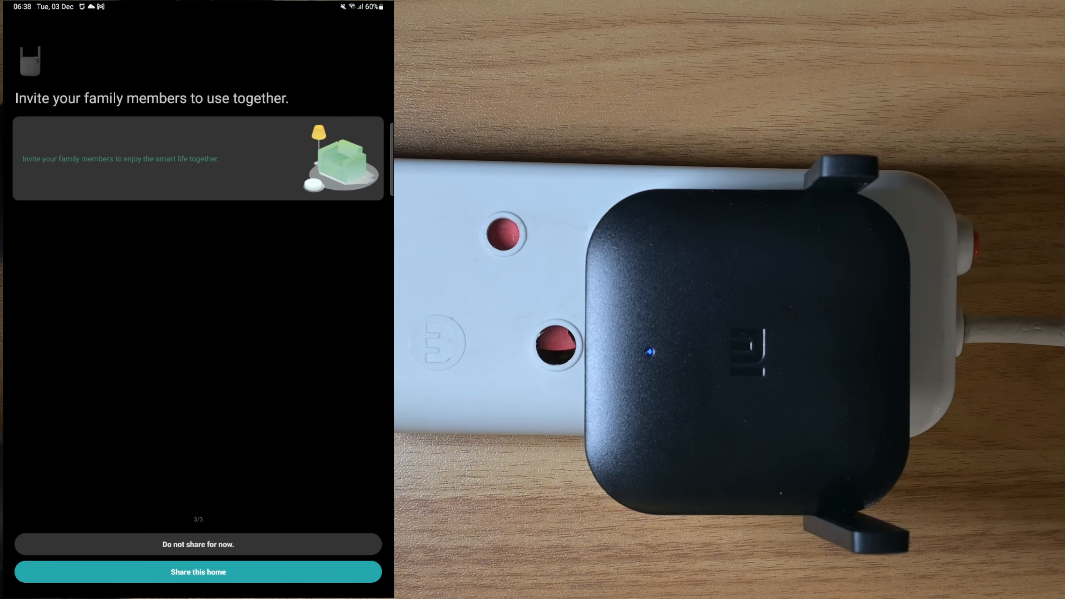
Decline sharing the home for now while choosing 'Continue to prompt' for future reminders
left_click(198, 545)
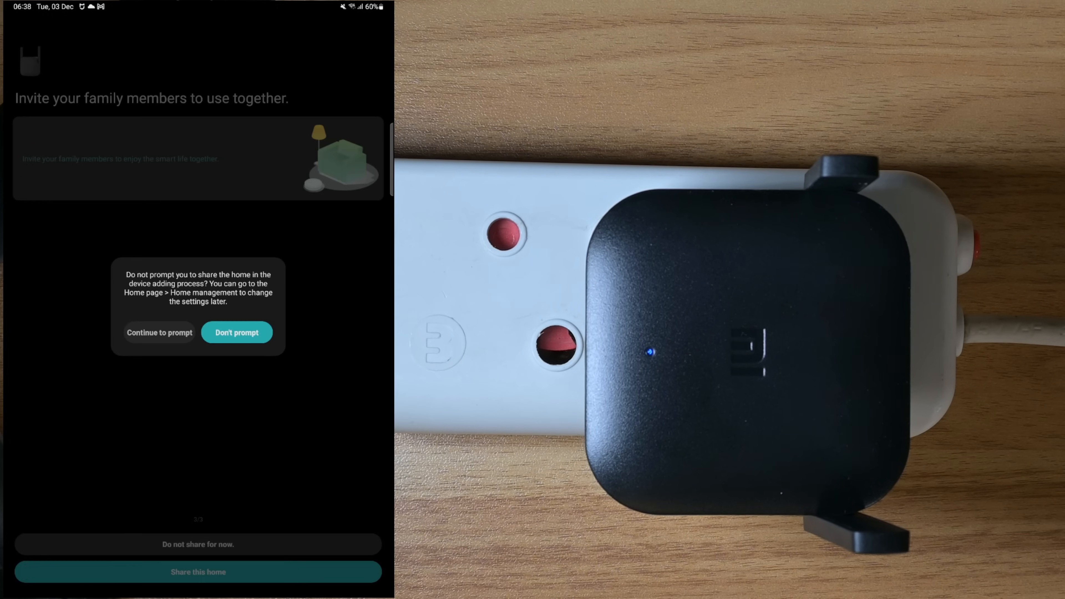
left_click(160, 332)
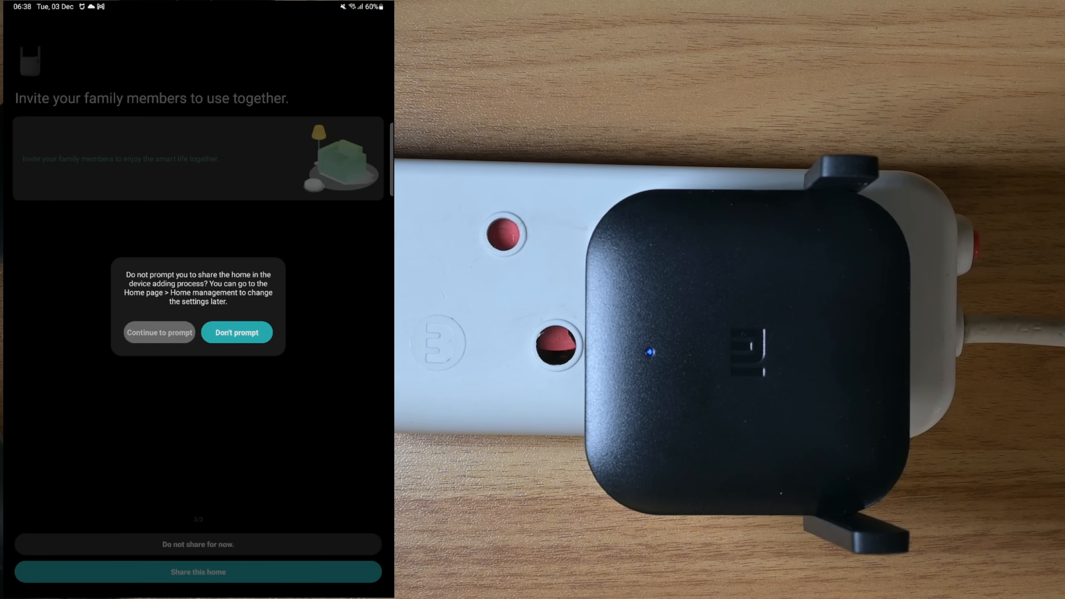
Dismiss the sharing prompt so the extender's control page opens with Wi-Fi roaming on
left_click(237, 333)
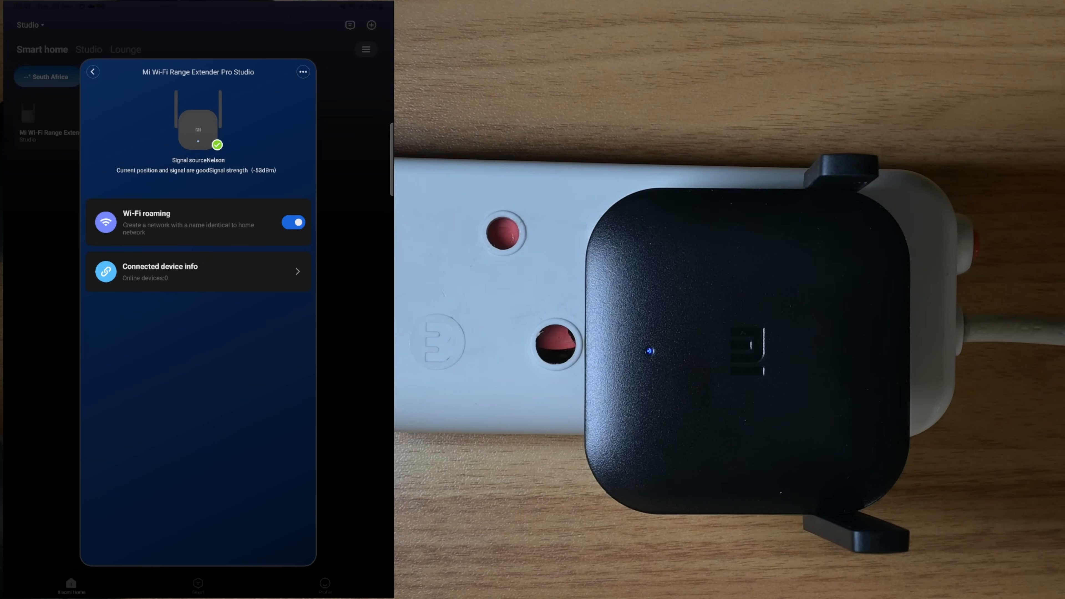
left_click(198, 272)
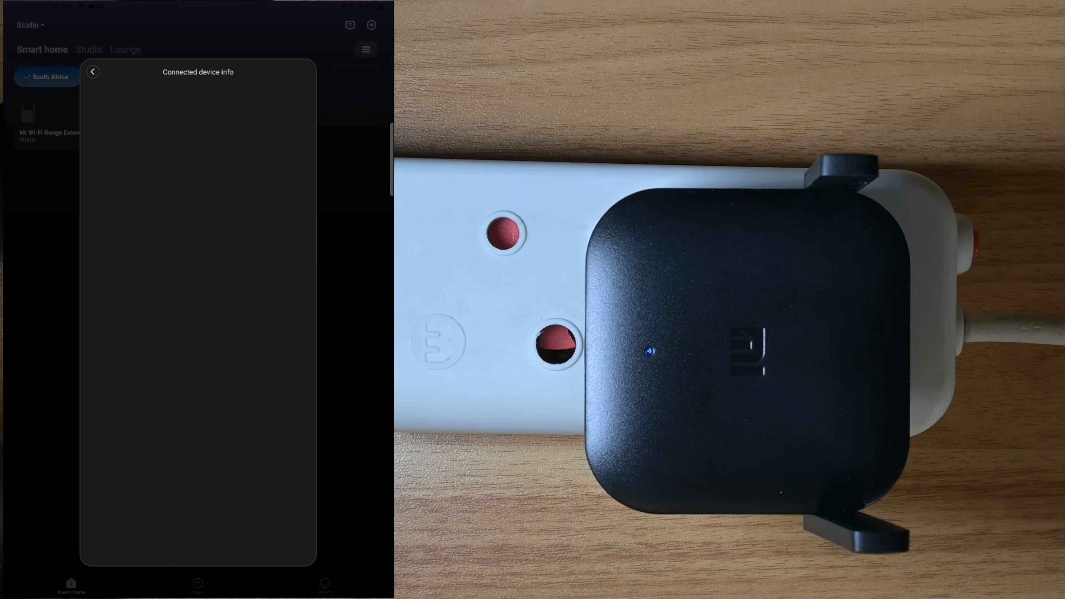
left_click(93, 72)
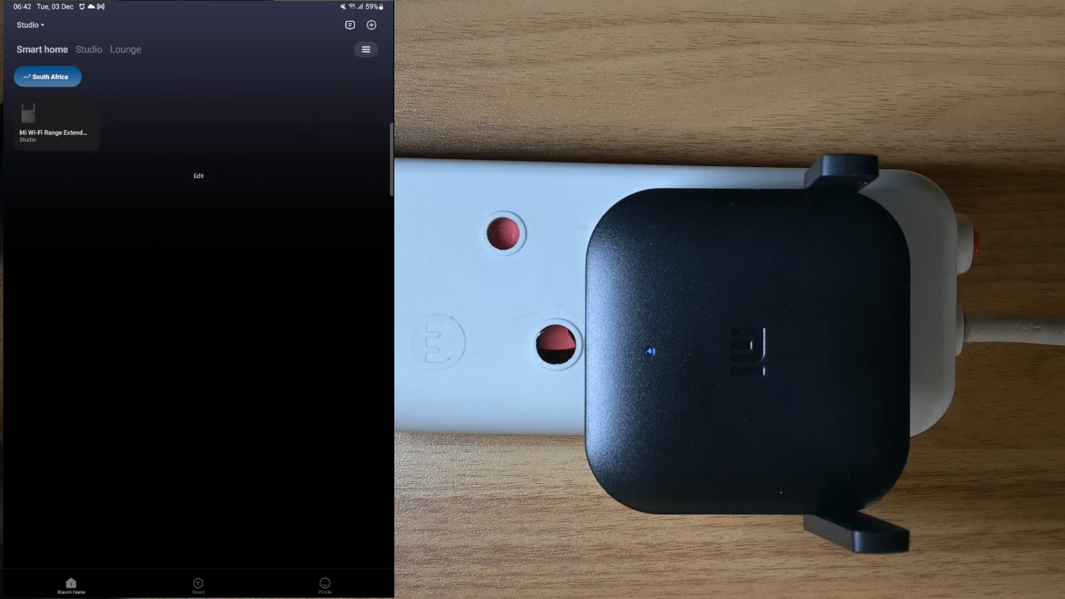
scroll("down", 3)
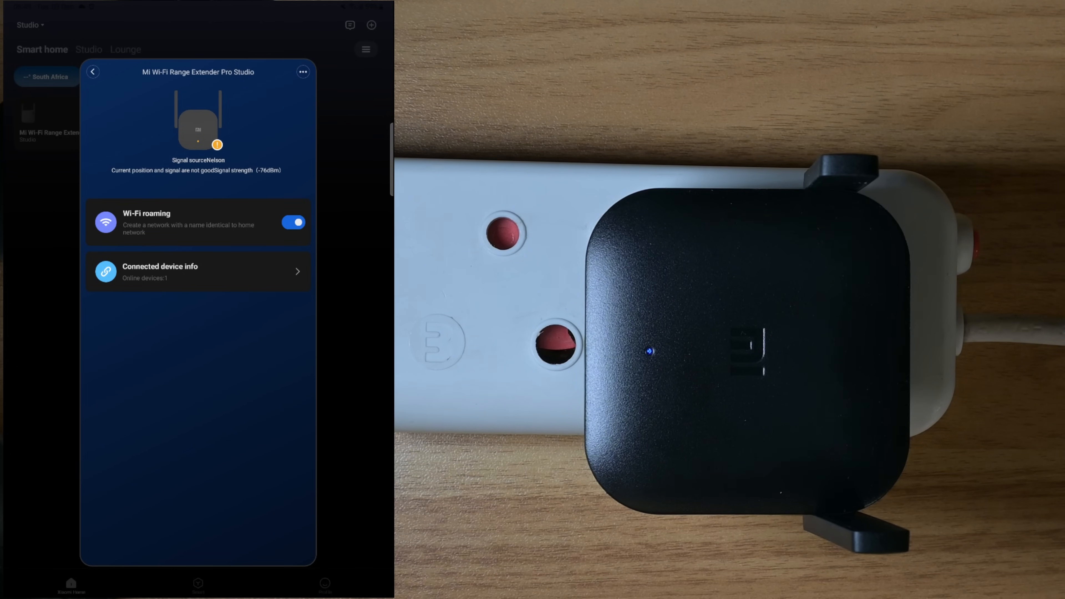
Switch off Wi-Fi roaming and confirm OK so the extender broadcasts a separate network
left_click(293, 222)
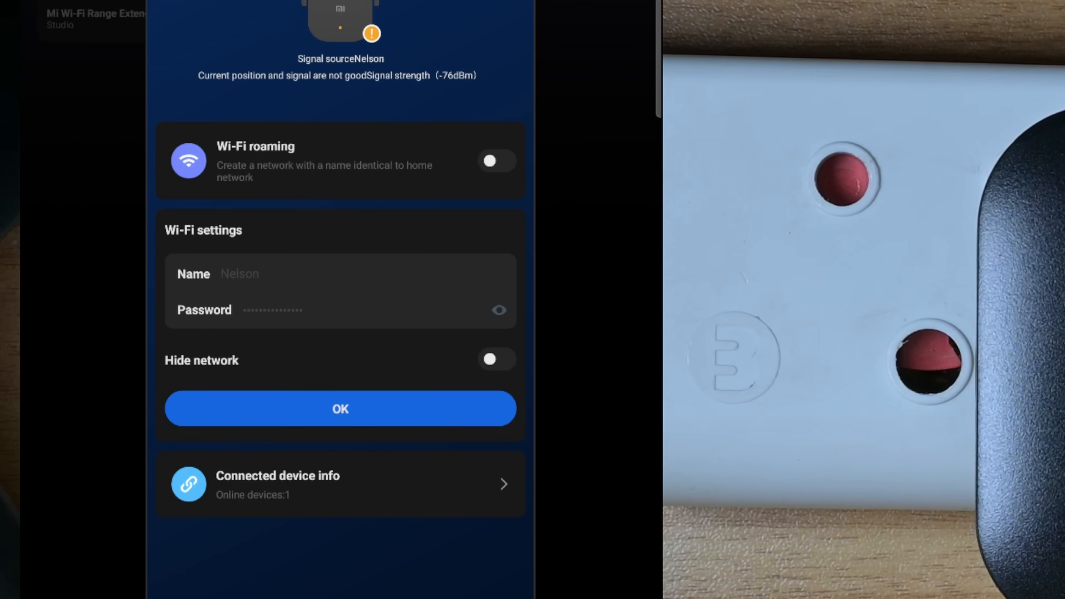
left_click(496, 358)
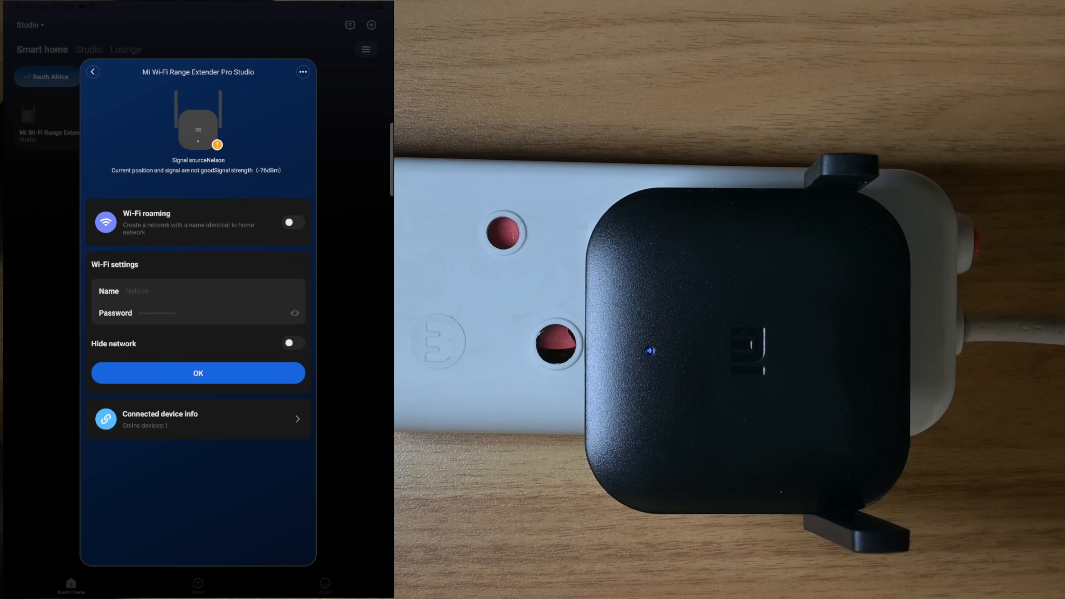
scroll("down", 3)
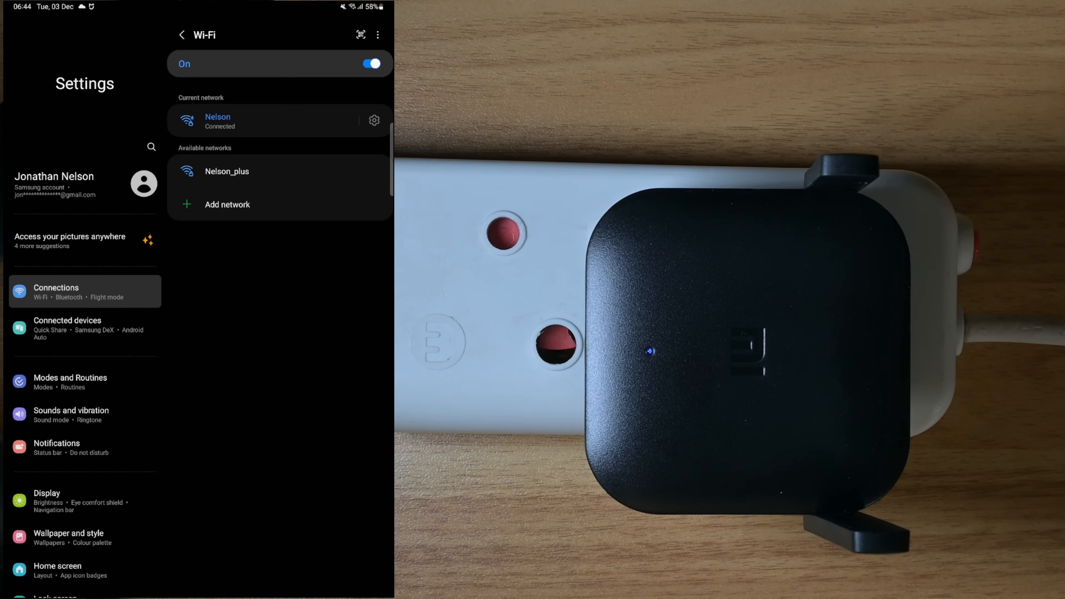
Select the Nelson_plus network in the Wi-Fi list and return to Xiaomi Home
left_click(226, 171)
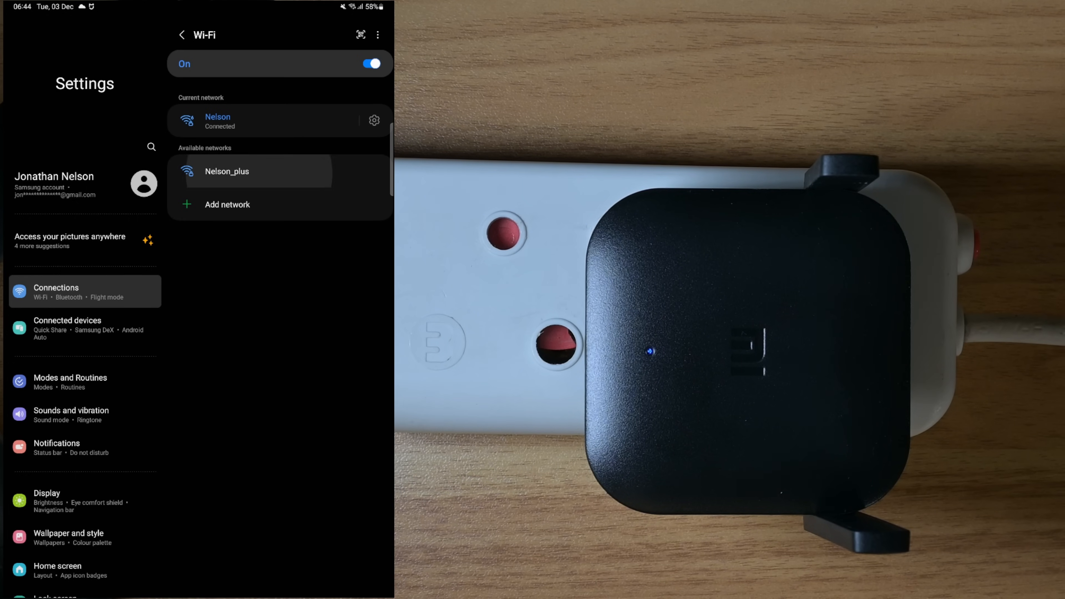
left_click(227, 171)
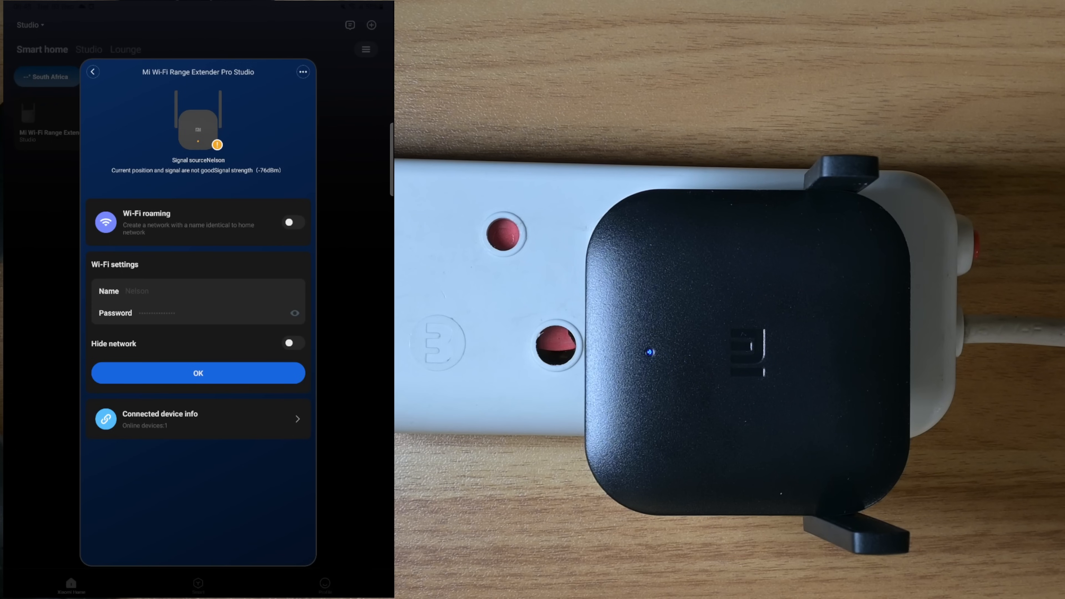
left_click(198, 420)
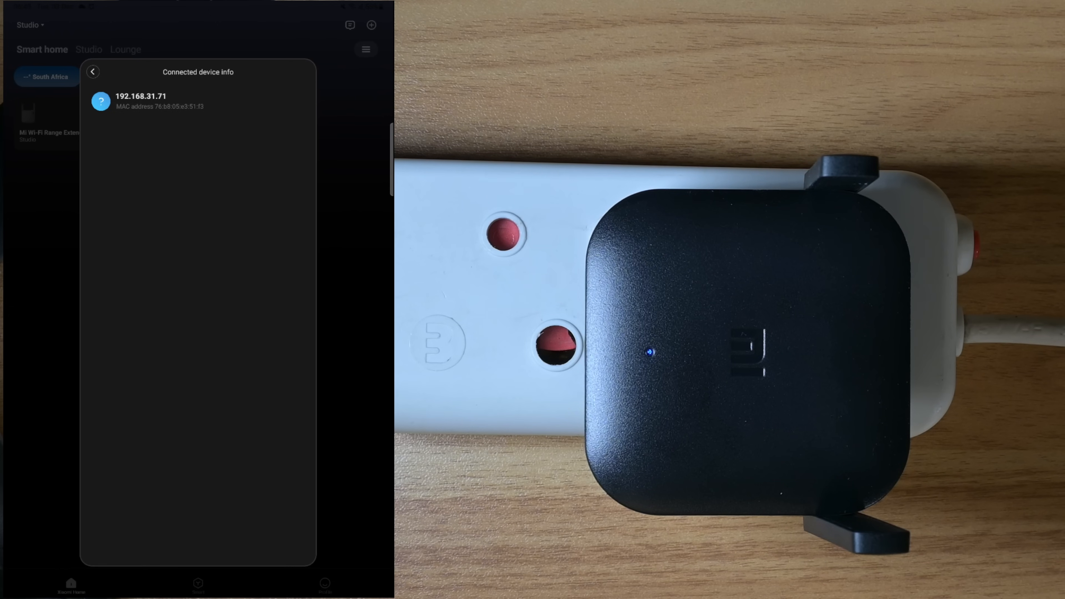
left_click(93, 73)
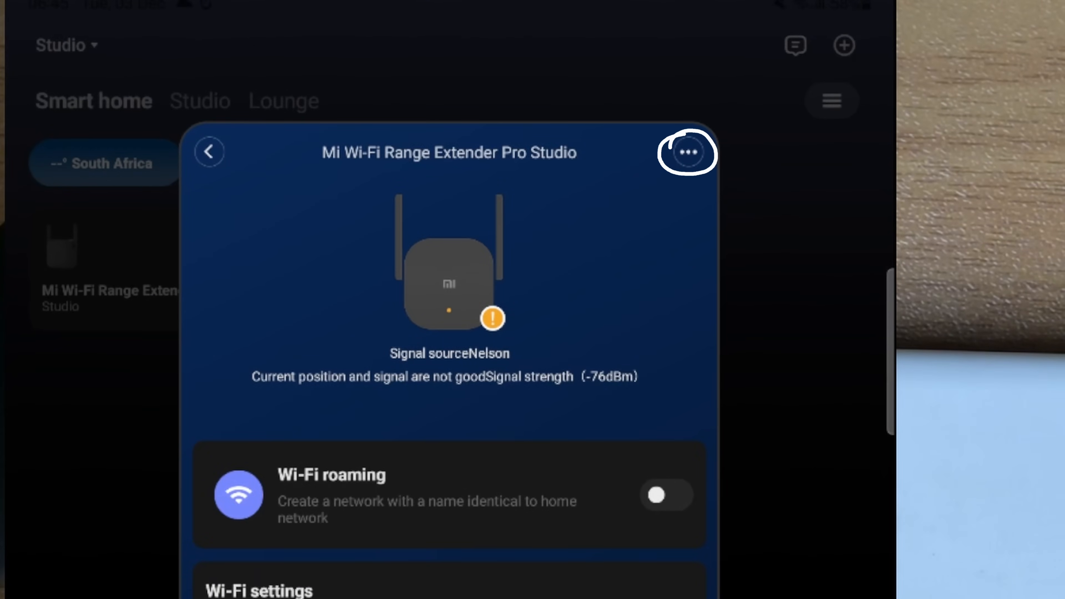
Reach the extender's Additional settings via the ••• menu, showing plugin version and network info
left_click(686, 151)
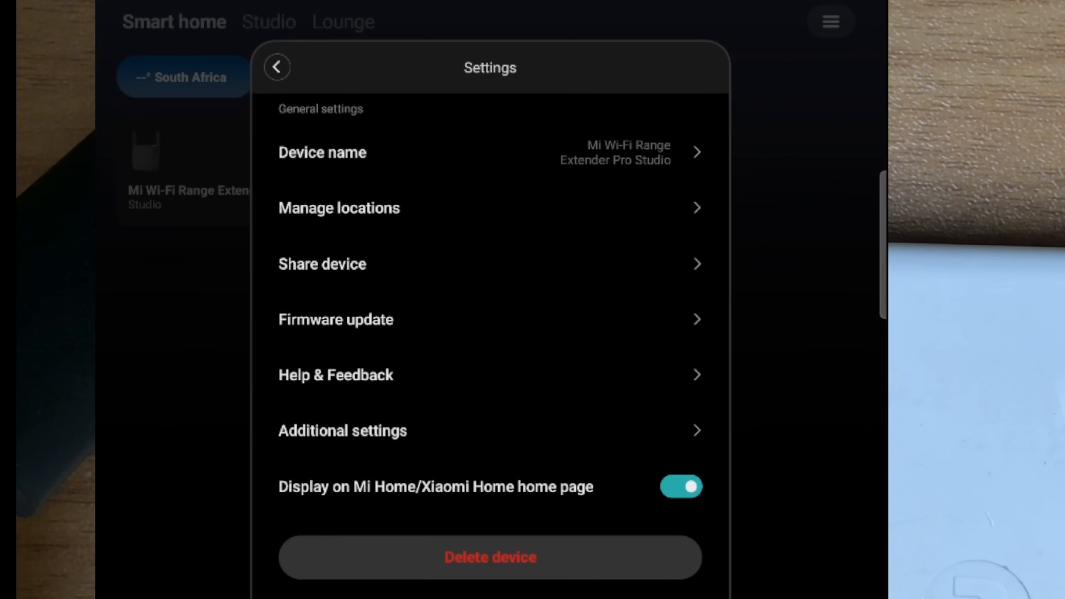
left_click(342, 430)
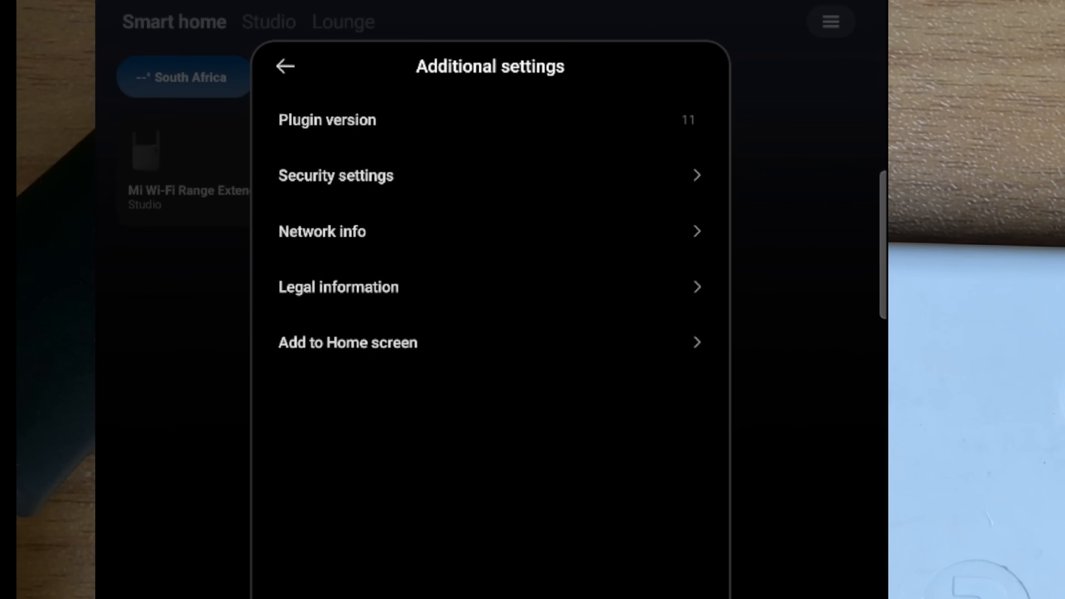
Bring up the Add device page with scan-to-add and manual device categories
left_click(284, 66)
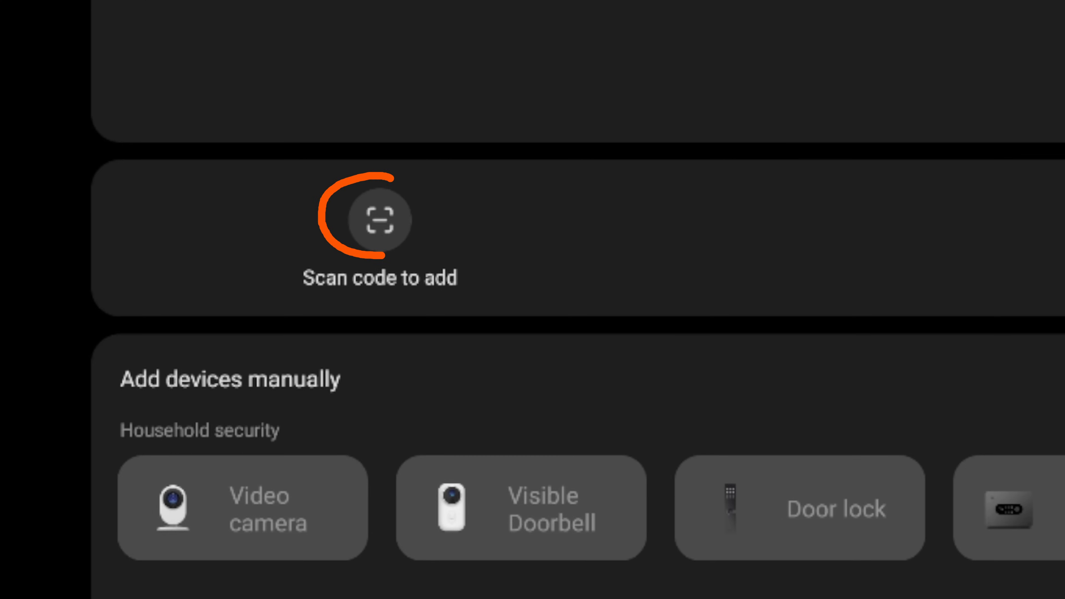
Reach 'Router and Gateway' in the list and choose Router, listing AX9000 and AX3000
scroll("down", 3)
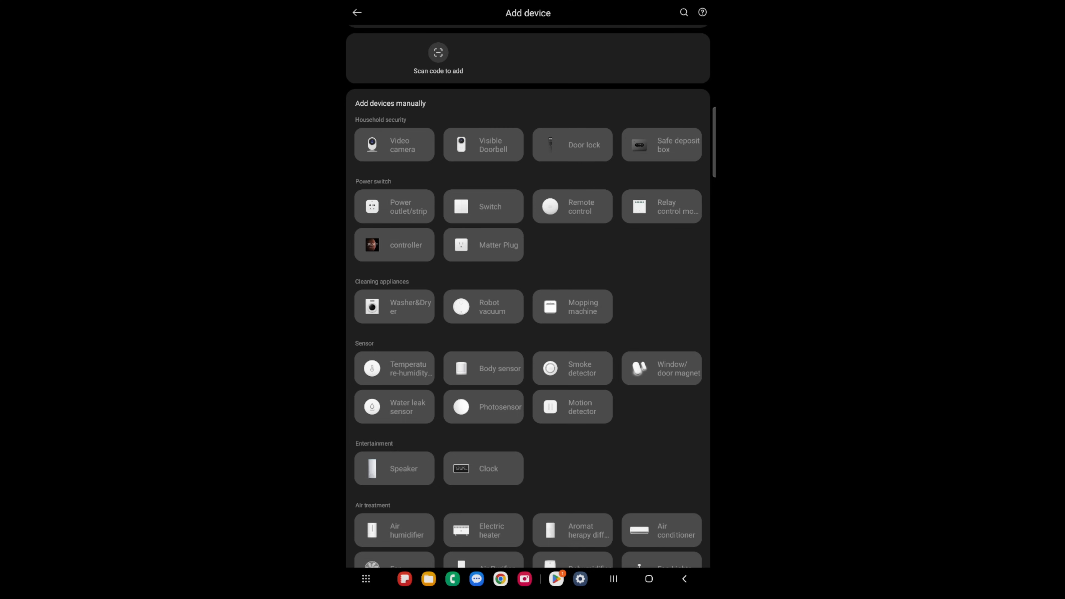
scroll("down", 3)
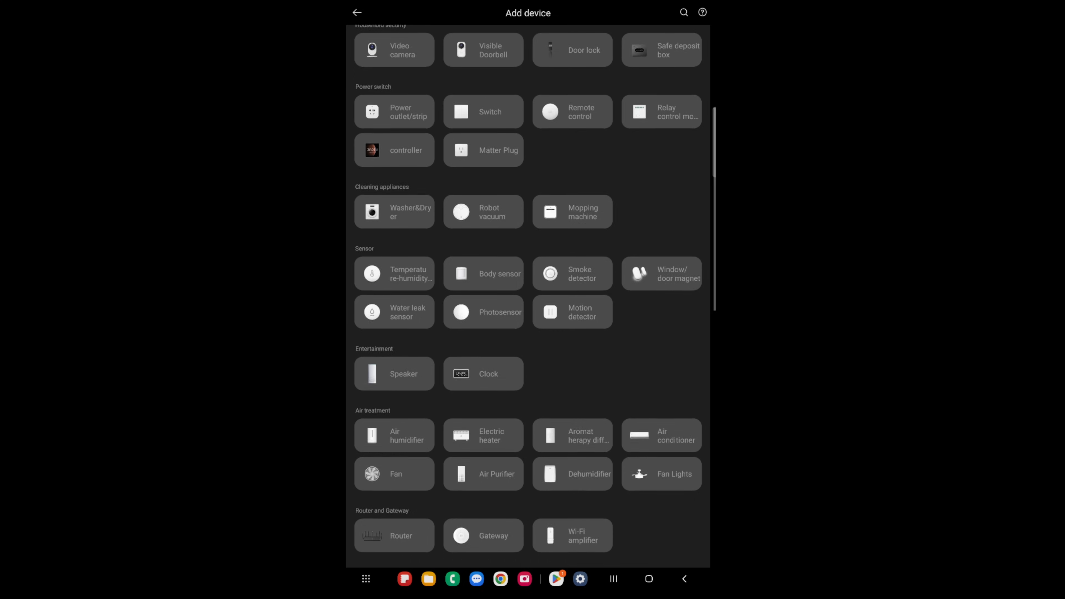
scroll("down", 3)
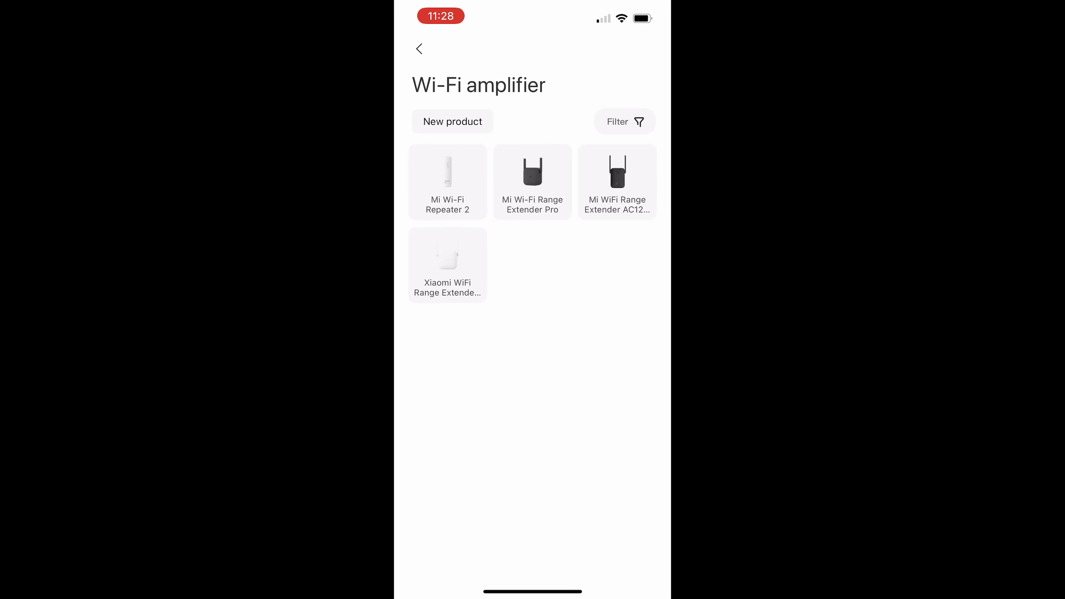
left_click(419, 49)
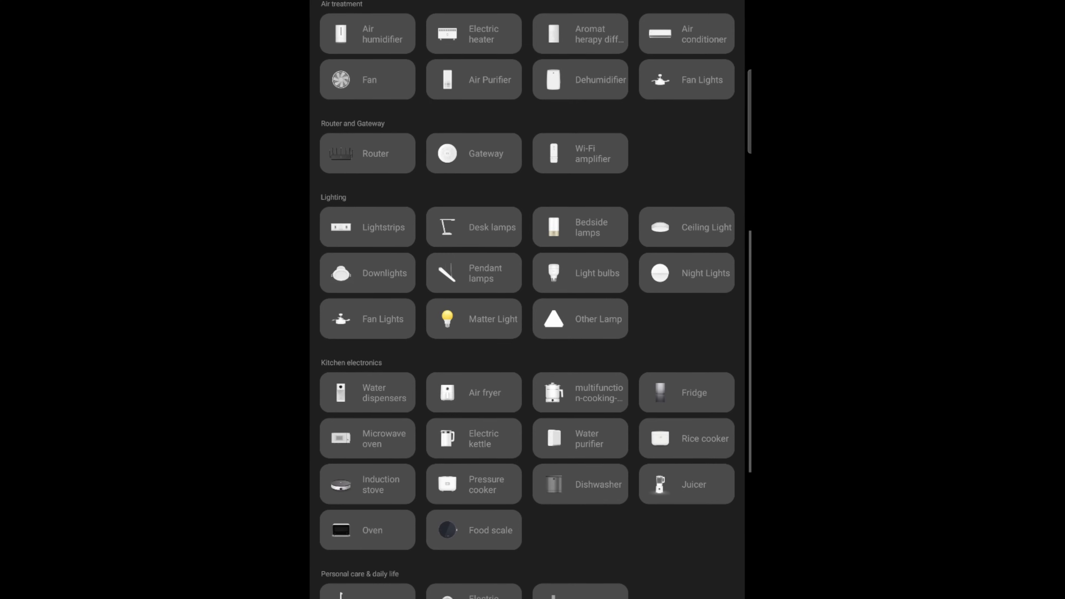
scroll("down", 3)
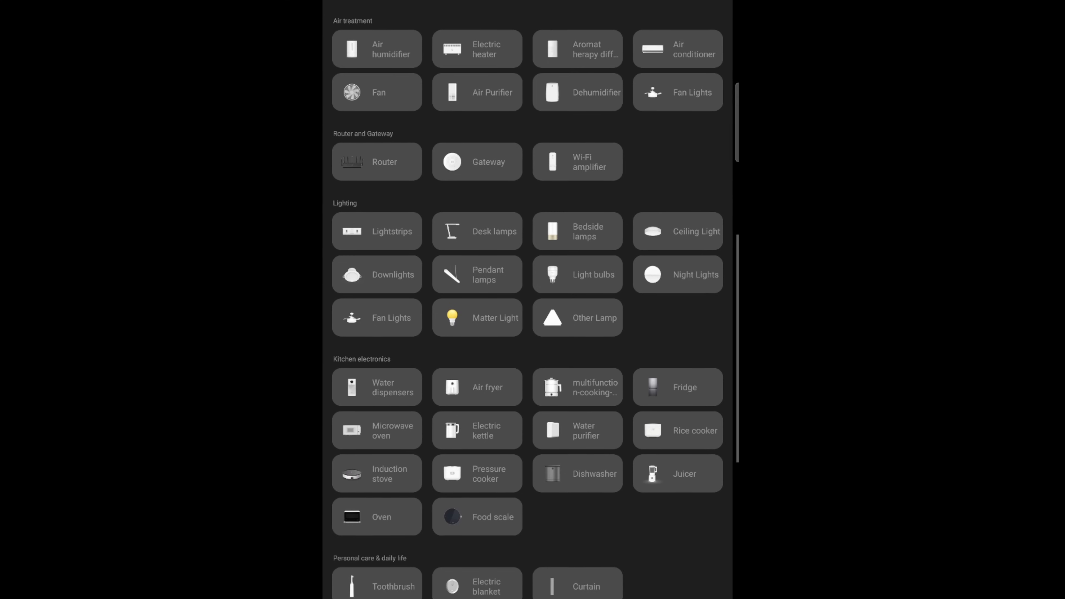
scroll("down", 3)
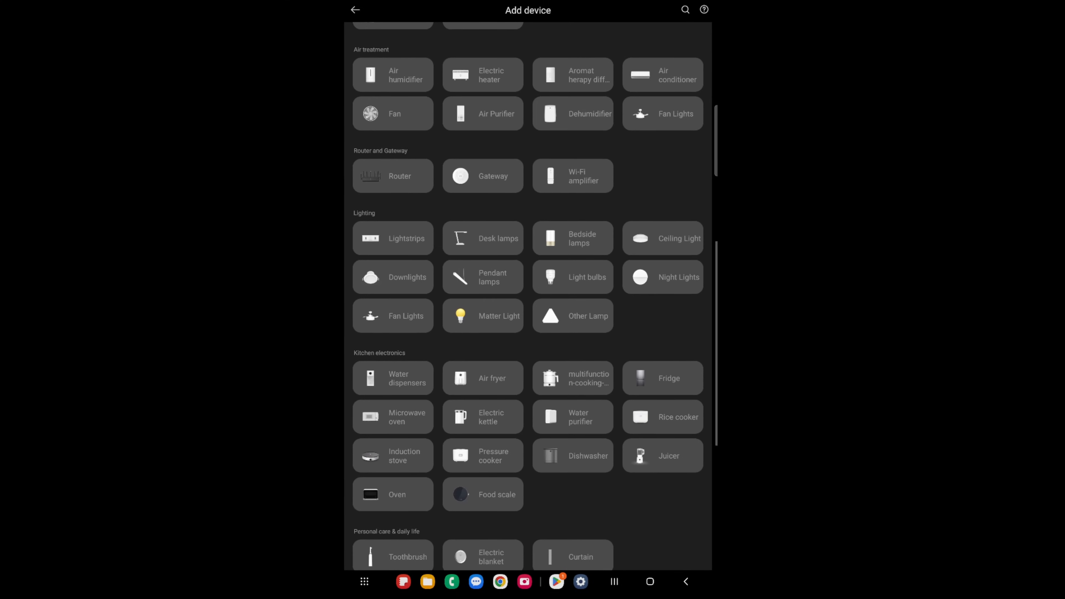
left_click(393, 176)
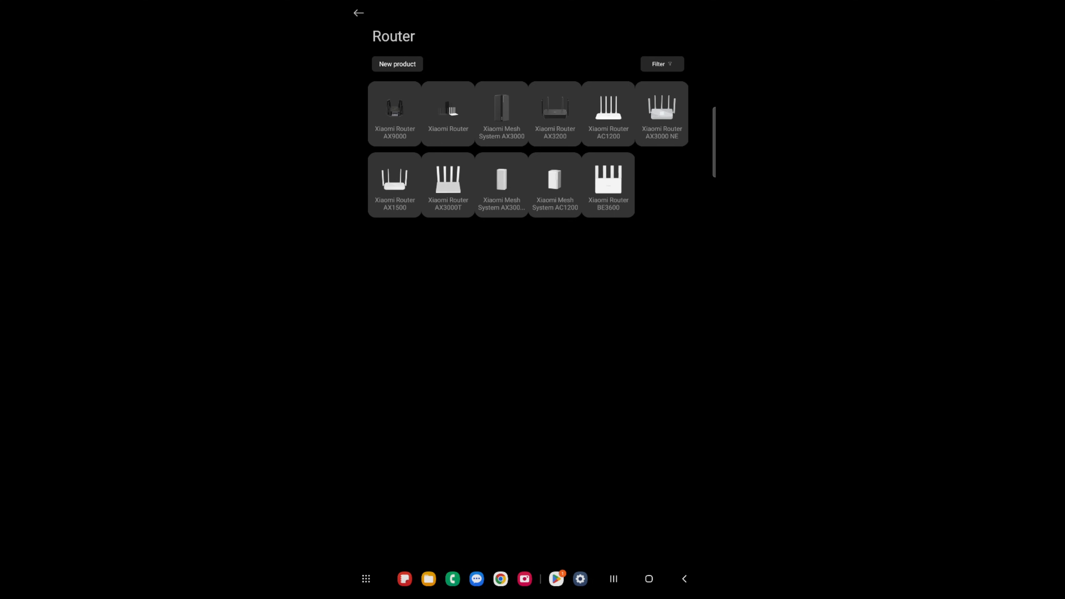